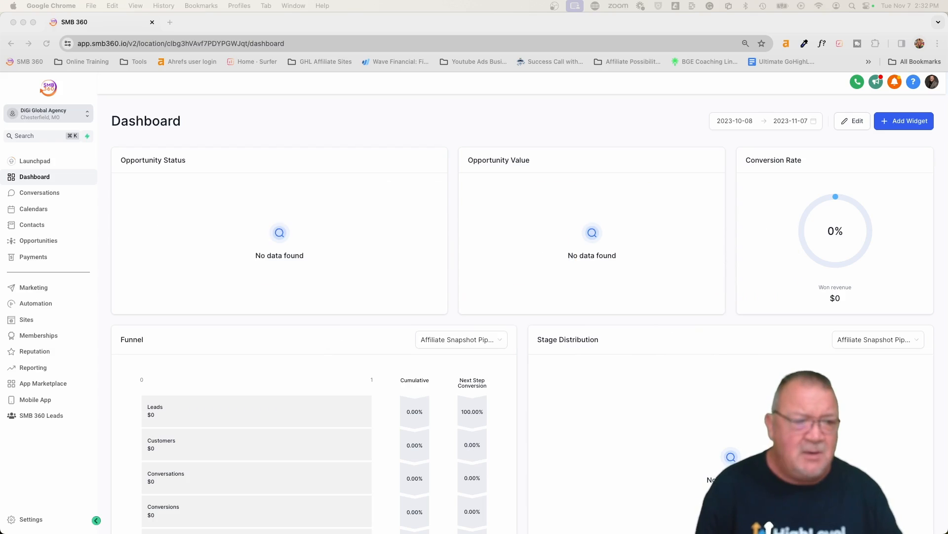
Step: Open the Home step of the 'Funnel' funnel from Sites in the page builder
click(26, 320)
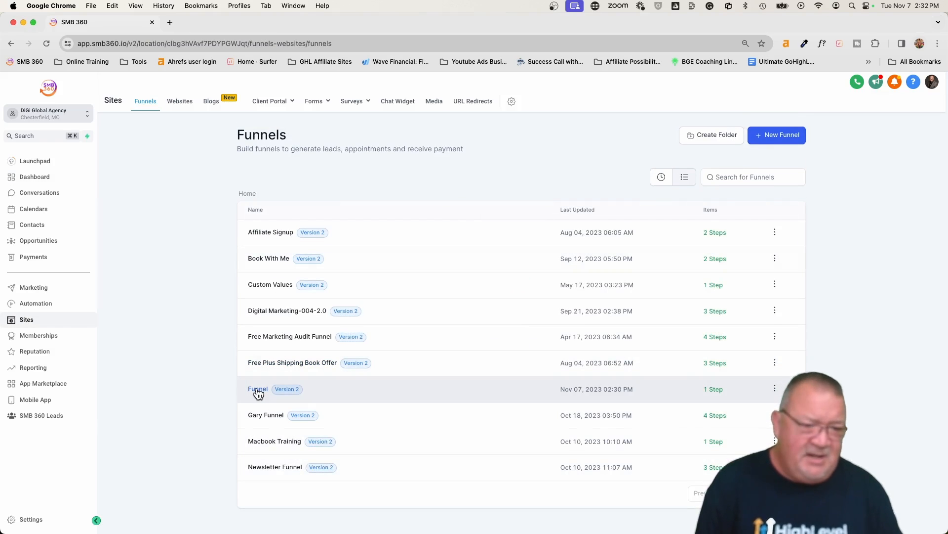
click(257, 388)
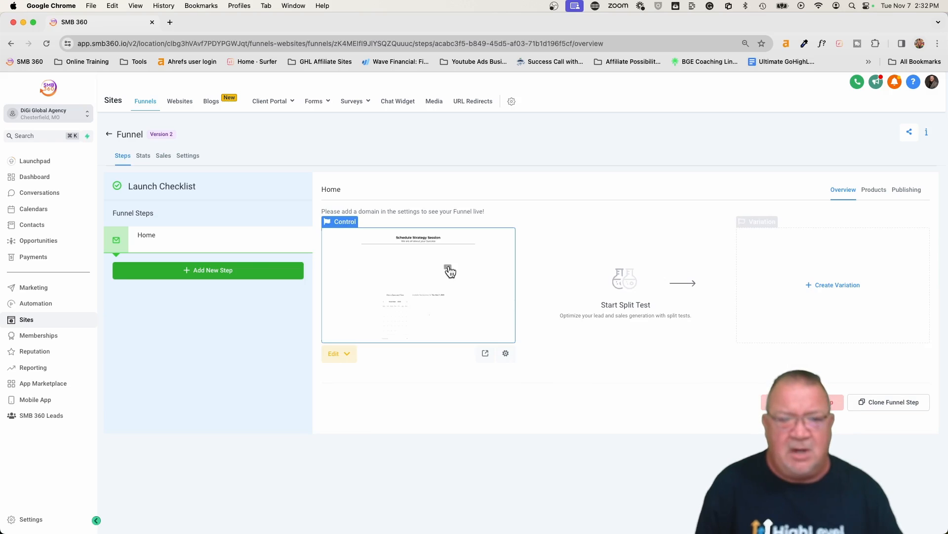
click(333, 354)
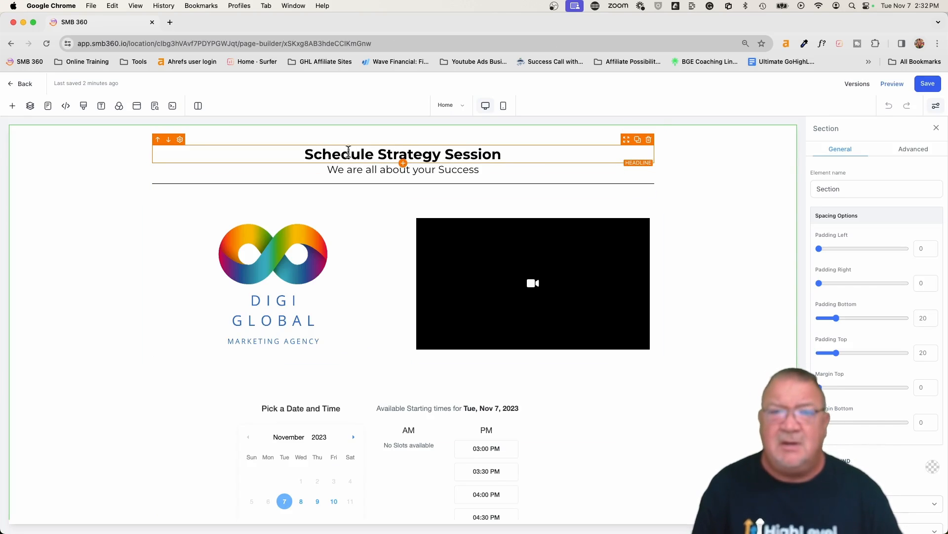
Step: Preview the Schedule Strategy Session booking page in a new tab
click(514, 288)
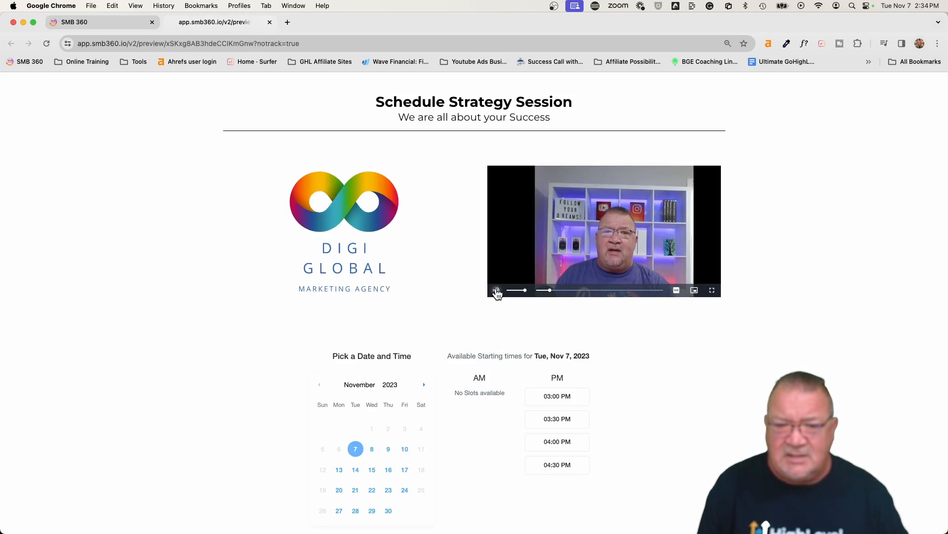
Step: Pause the preview video and return to the builder's video element settings
click(496, 290)
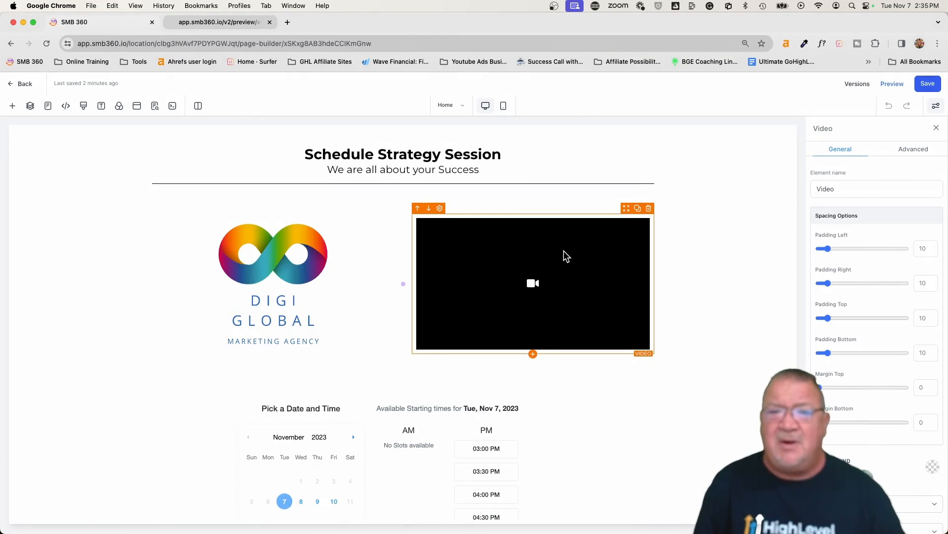
click(12, 106)
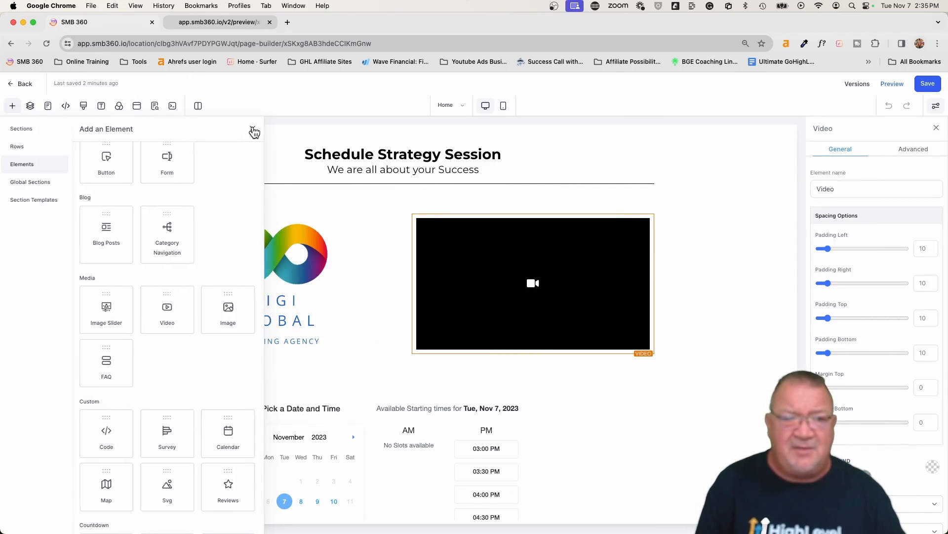
click(254, 132)
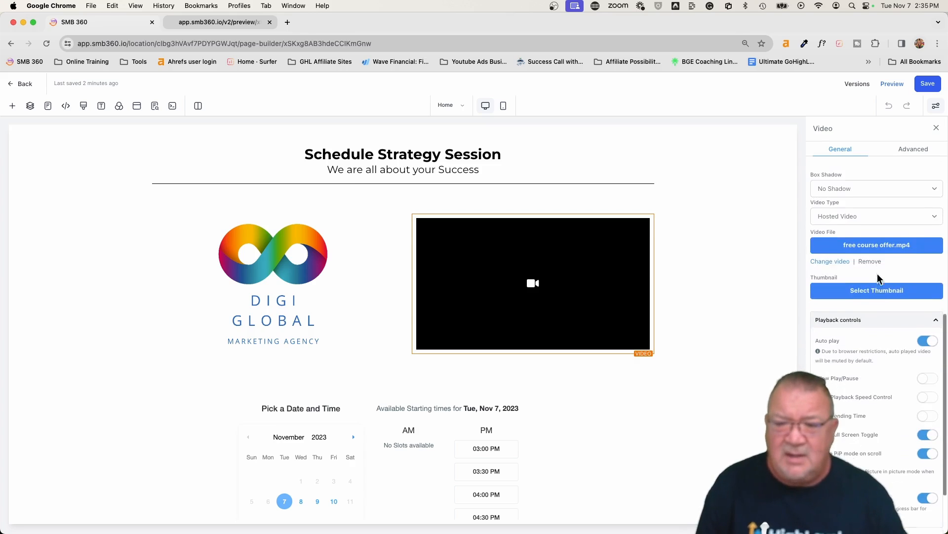
click(876, 216)
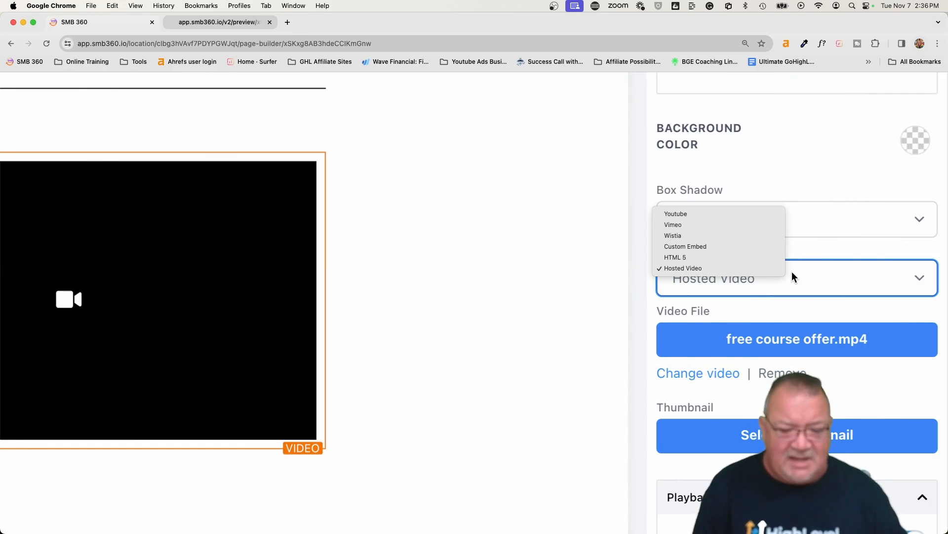
mouse_move(699, 248)
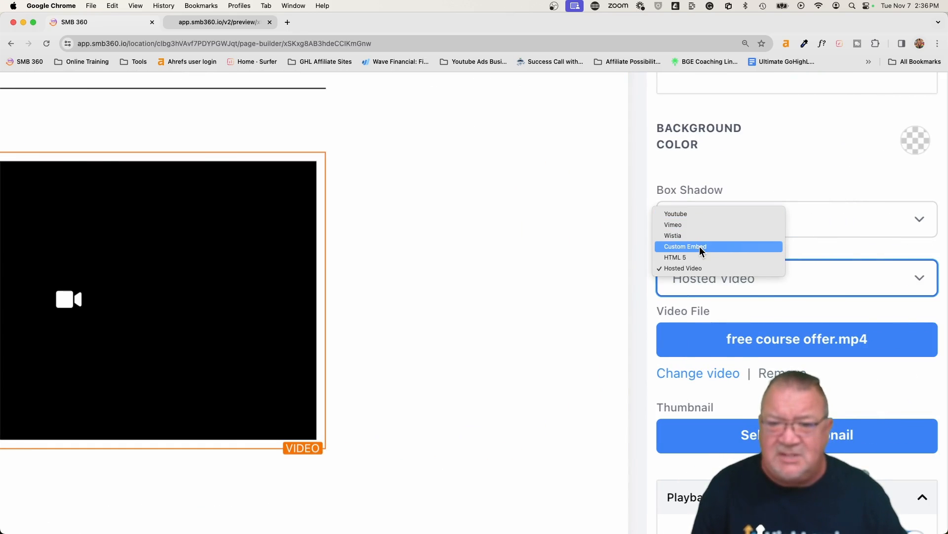
mouse_move(696, 268)
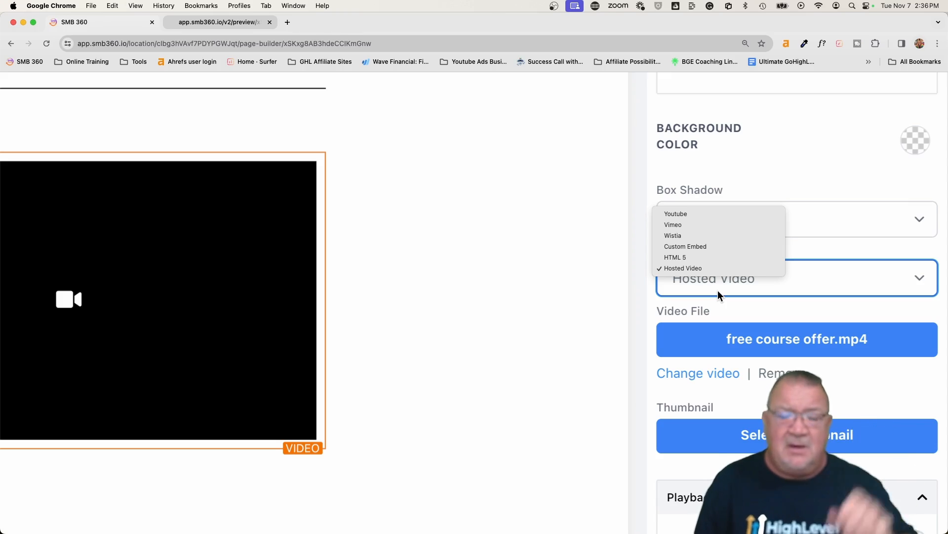
click(682, 268)
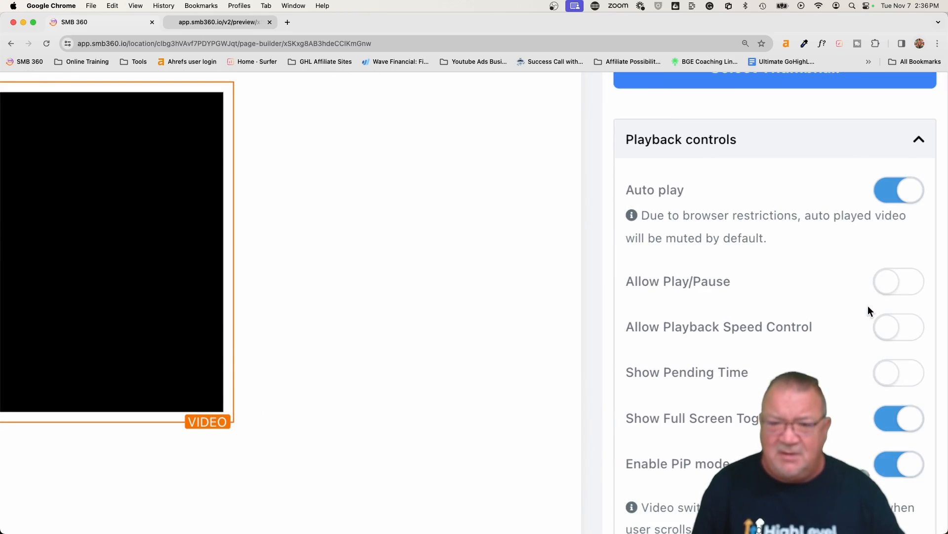
scroll(down, 3)
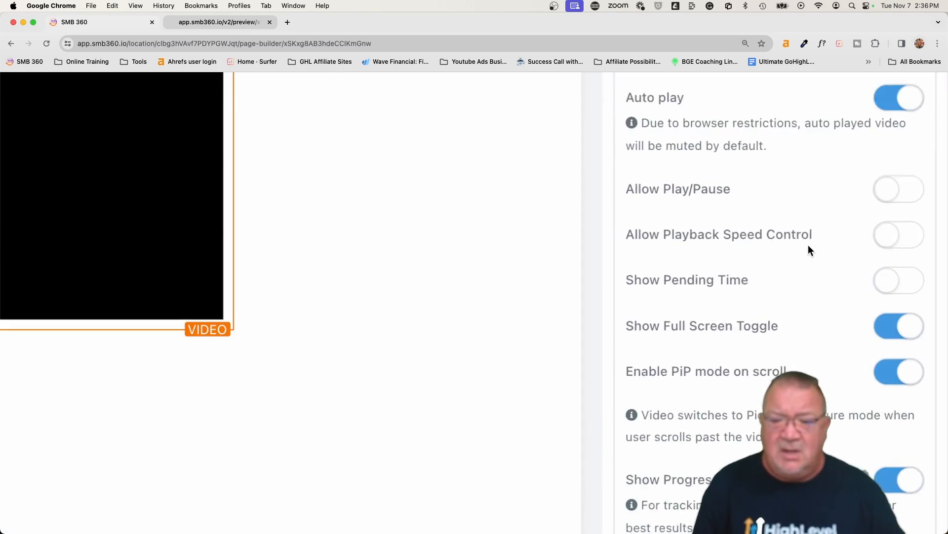
scroll(down, 3)
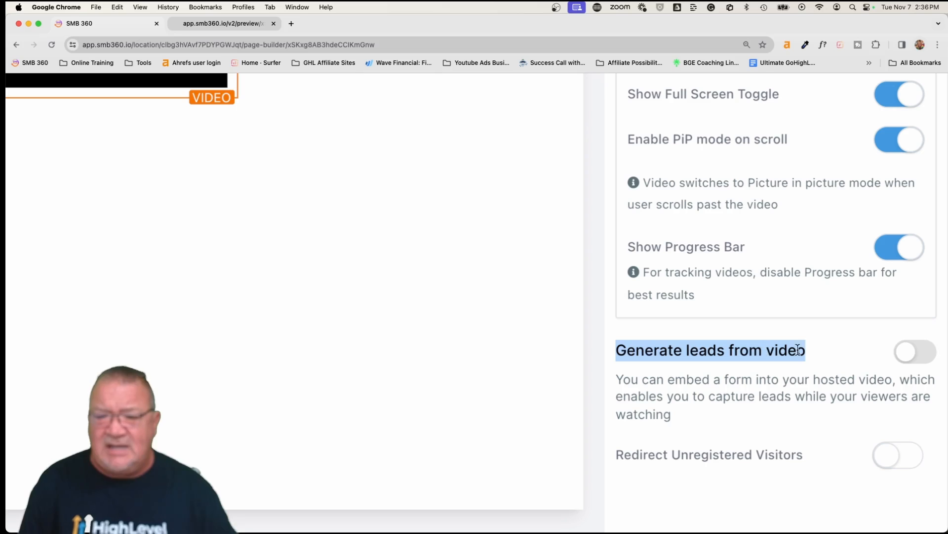
mouse_move(874, 350)
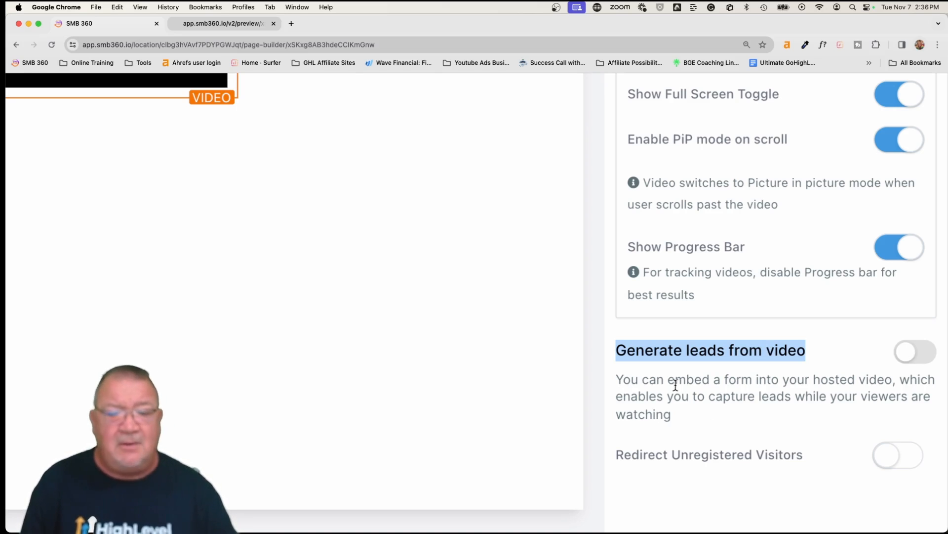
Step: Enable 'Generate leads from video' with the form appearing at 05 seconds
click(914, 352)
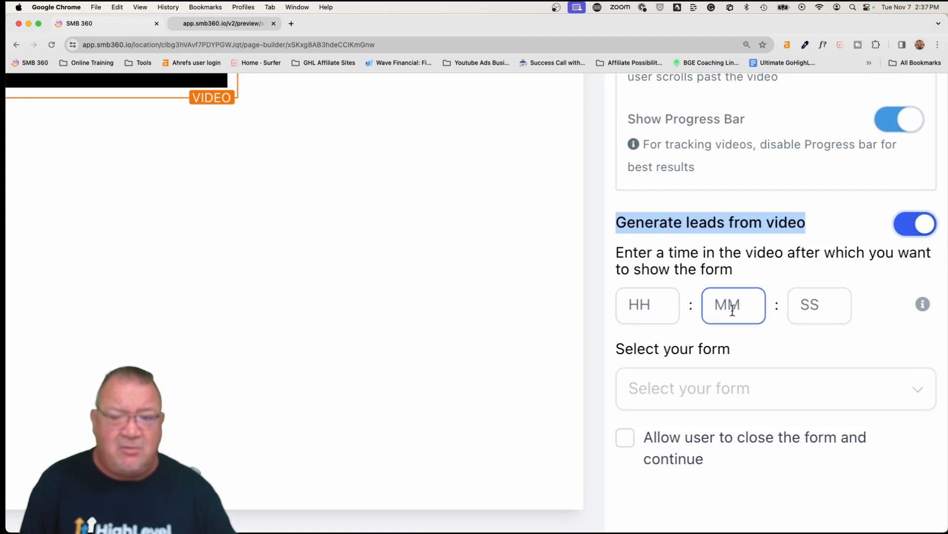
click(819, 305)
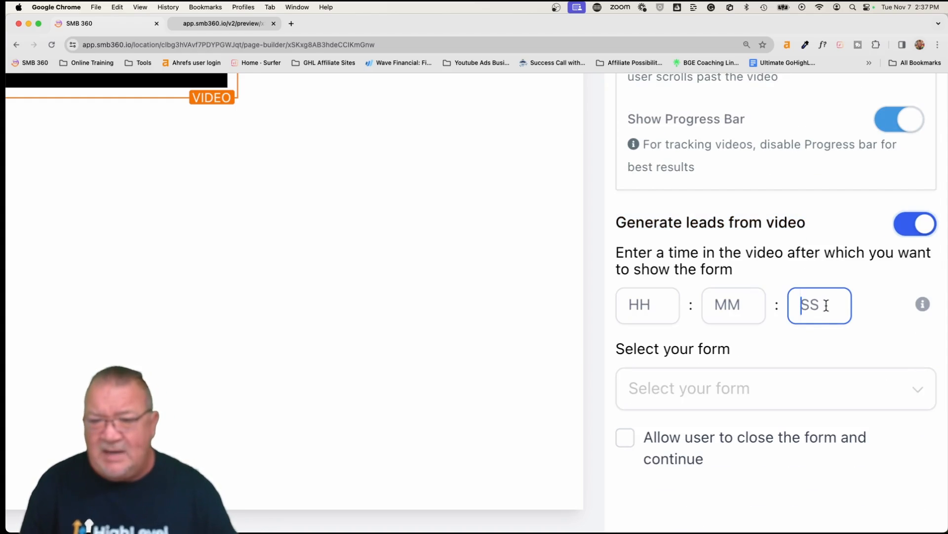
text(05)
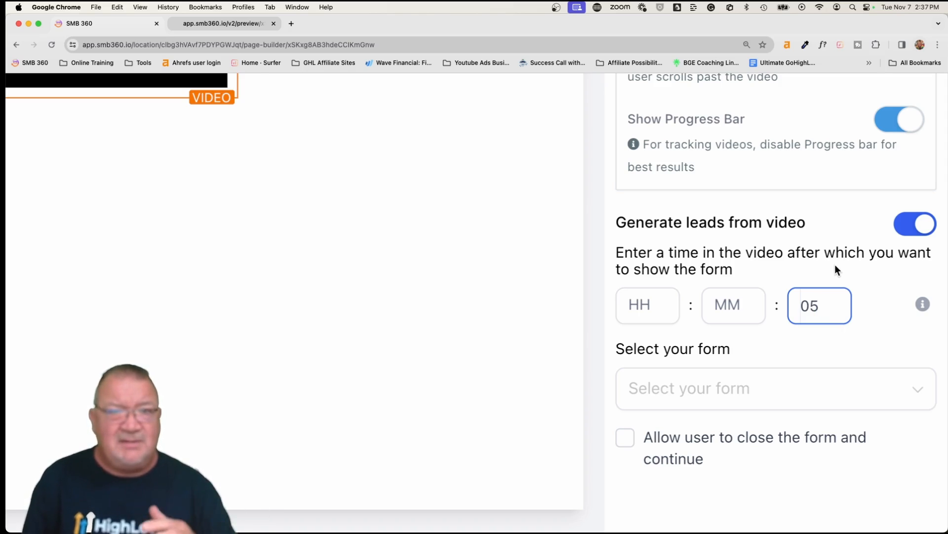
Step: Select Optin Form as the form shown over the video
click(819, 306)
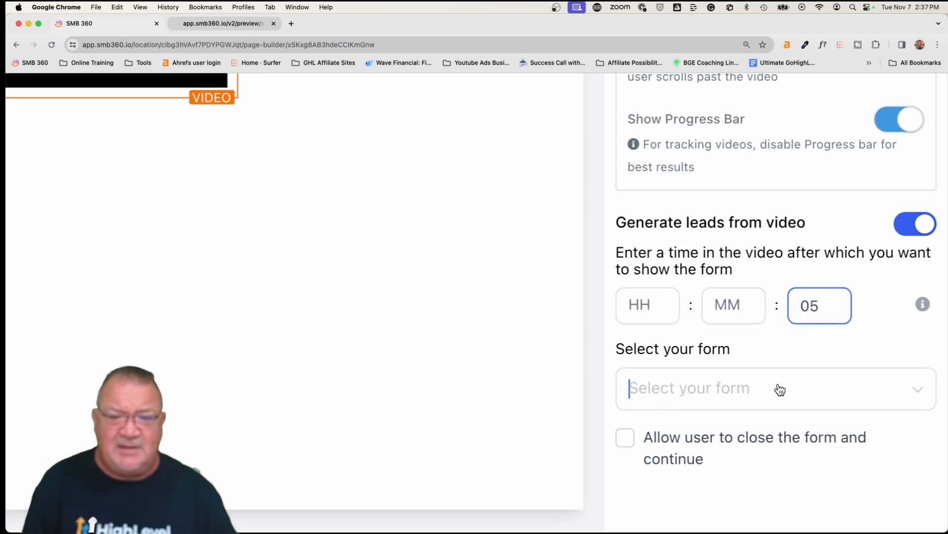
click(777, 388)
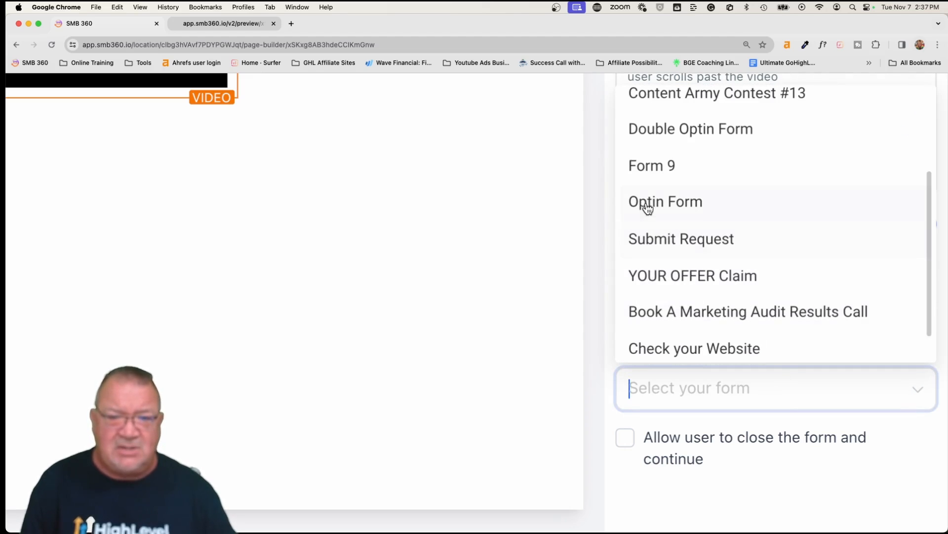
click(665, 202)
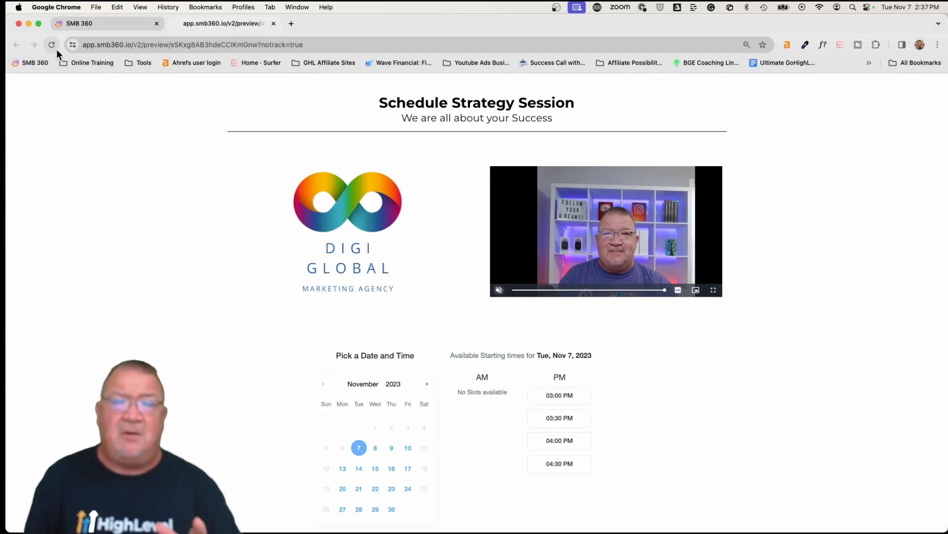
mouse_move(50, 44)
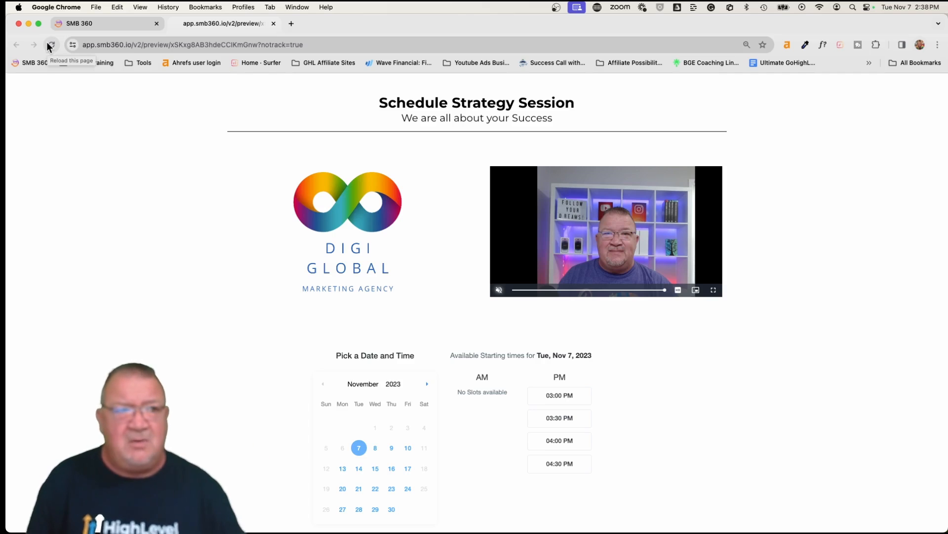
Step: Reload the preview so the video pauses and shows the opt-in pop-up
click(47, 44)
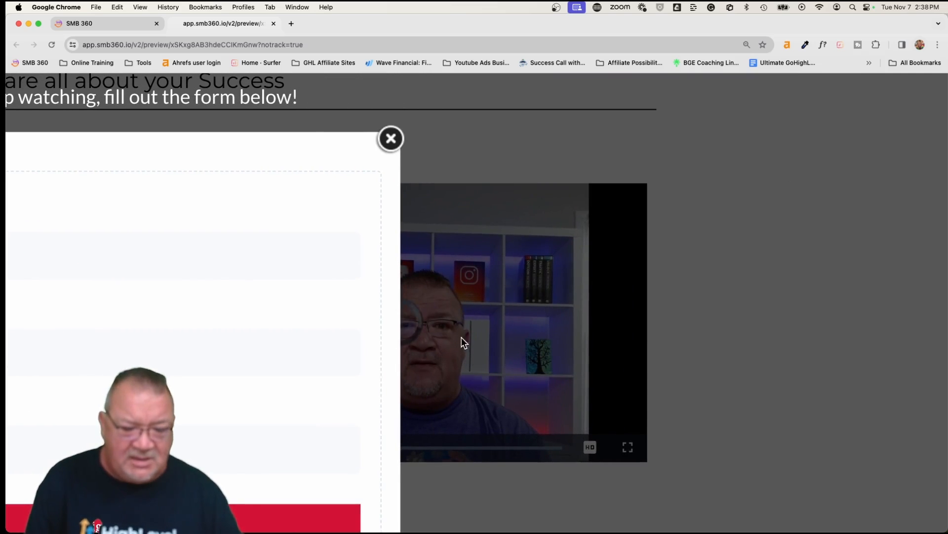
mouse_move(471, 399)
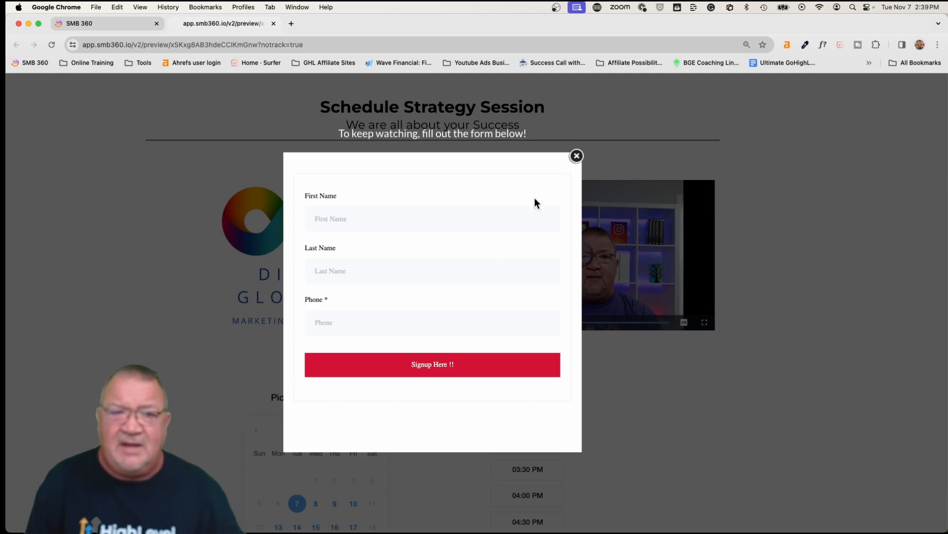
click(577, 156)
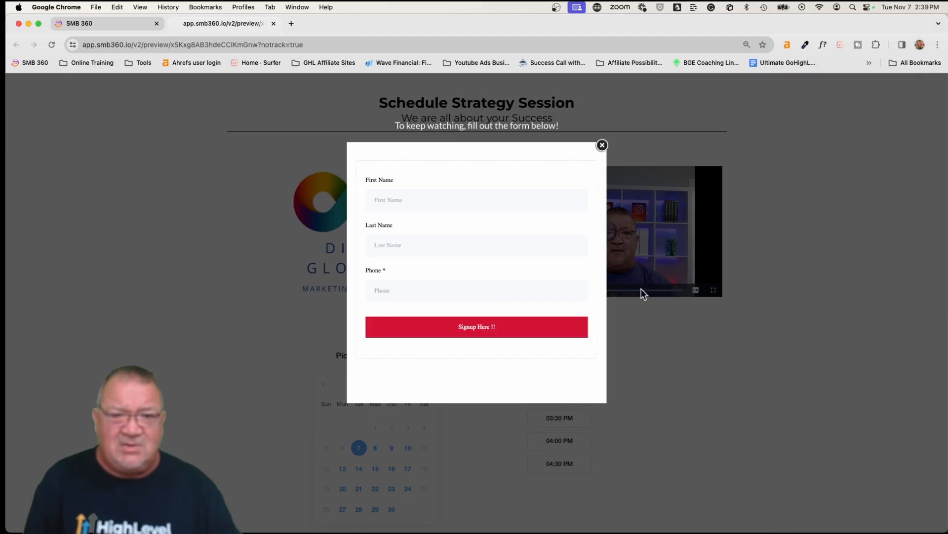
click(602, 145)
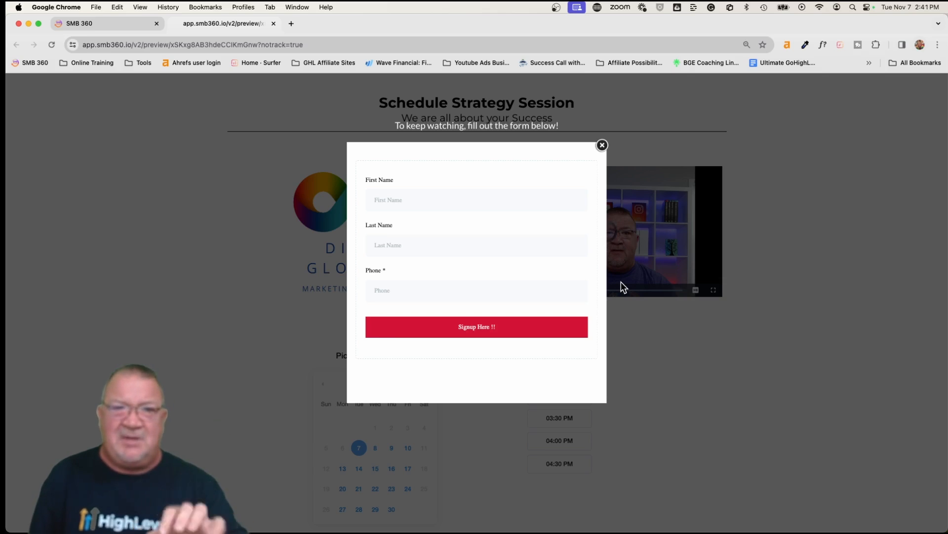
mouse_move(549, 378)
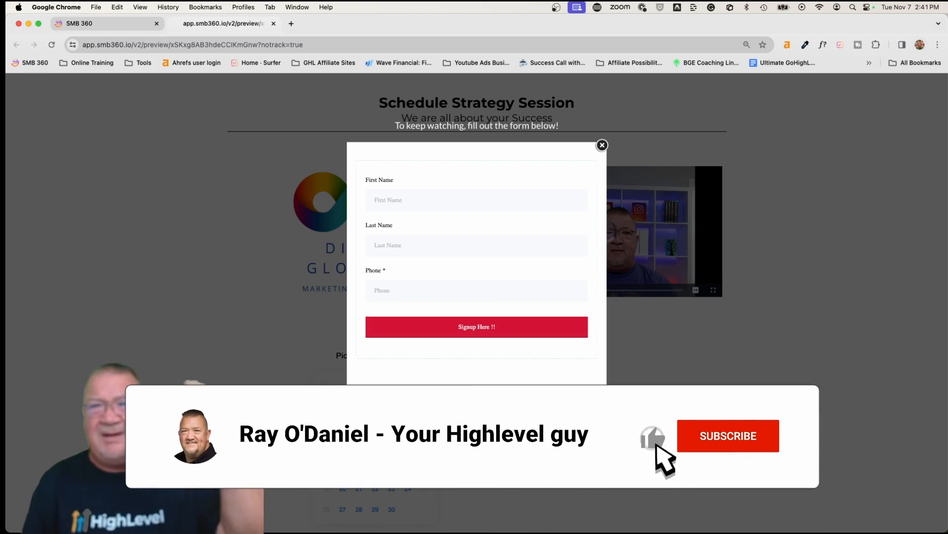
click(728, 436)
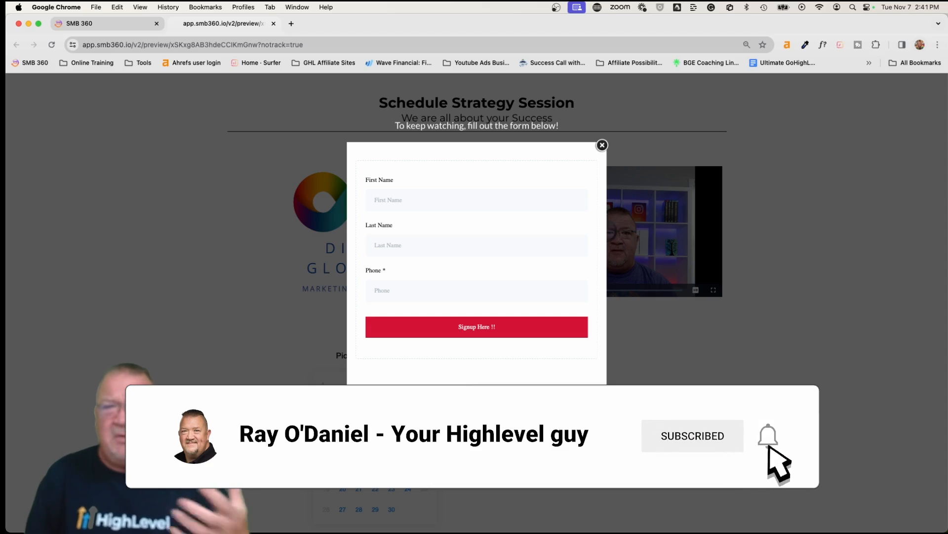